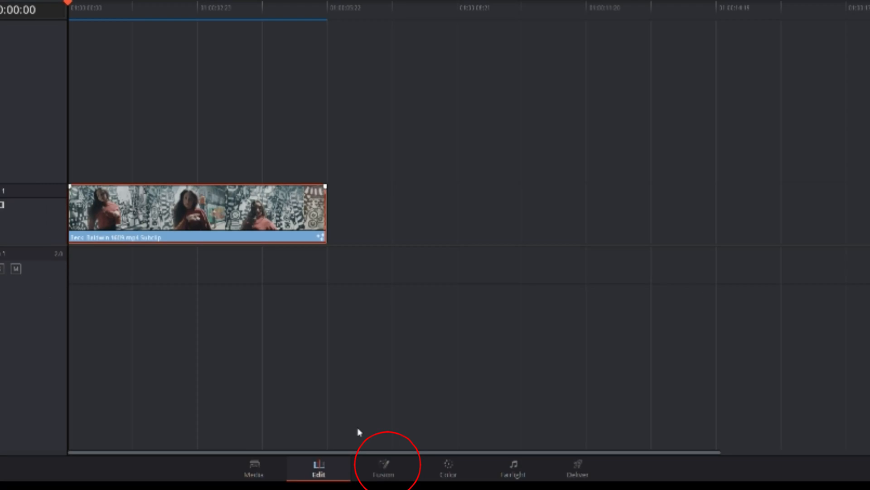
Switch the dancer clip to the Fusion page, loading it as MediaIn wired to MediaOut.
left_click(382, 465)
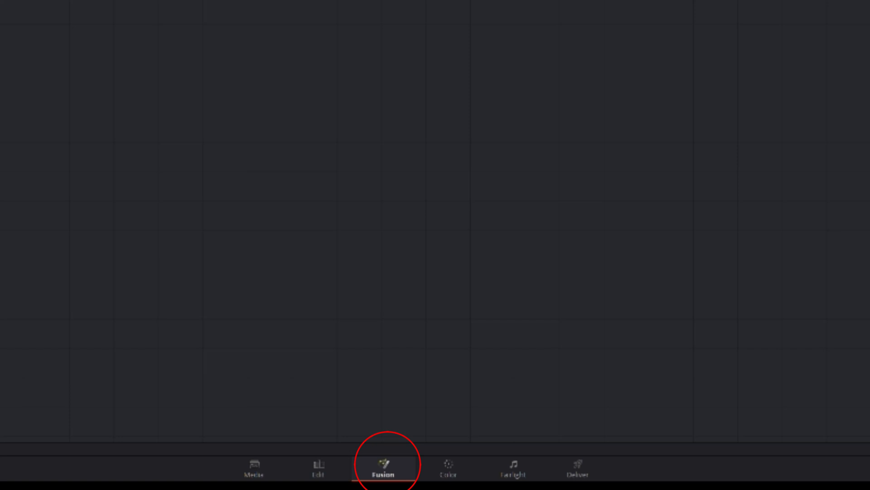
left_click(382, 467)
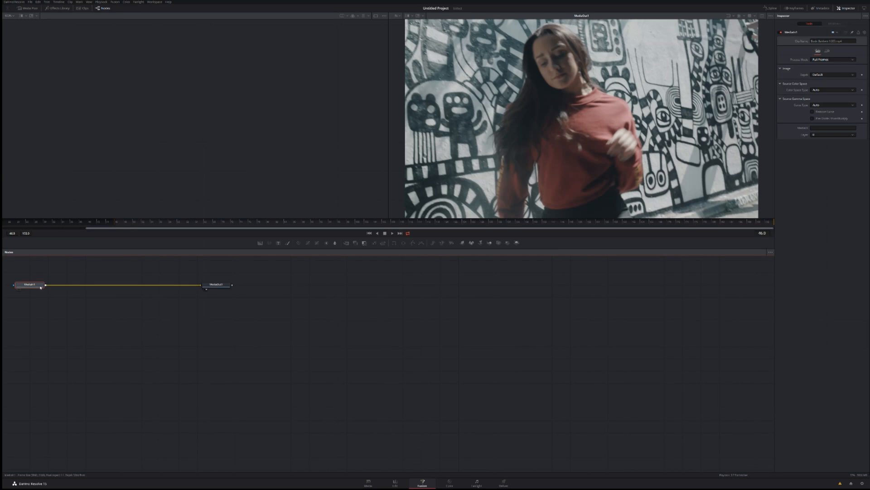
mouse_move(30, 284)
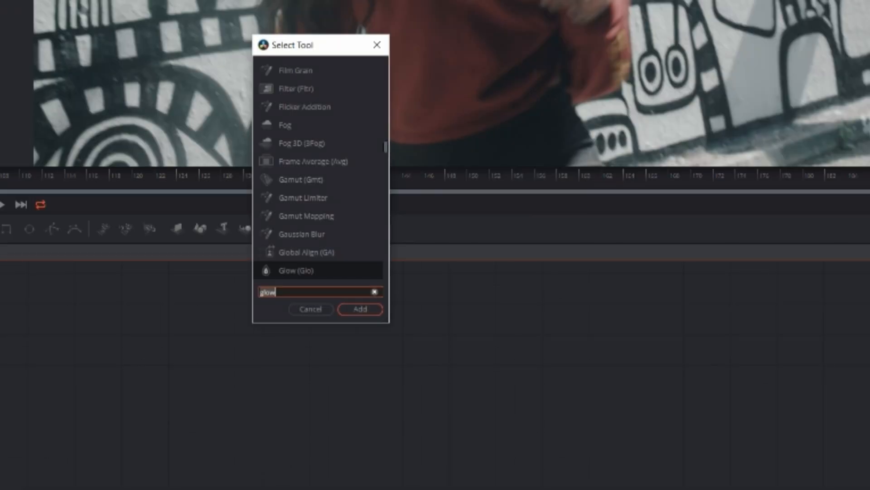
Search the Fusion tool picker by typing 'backg' to add a node to the composite.
type("backg")
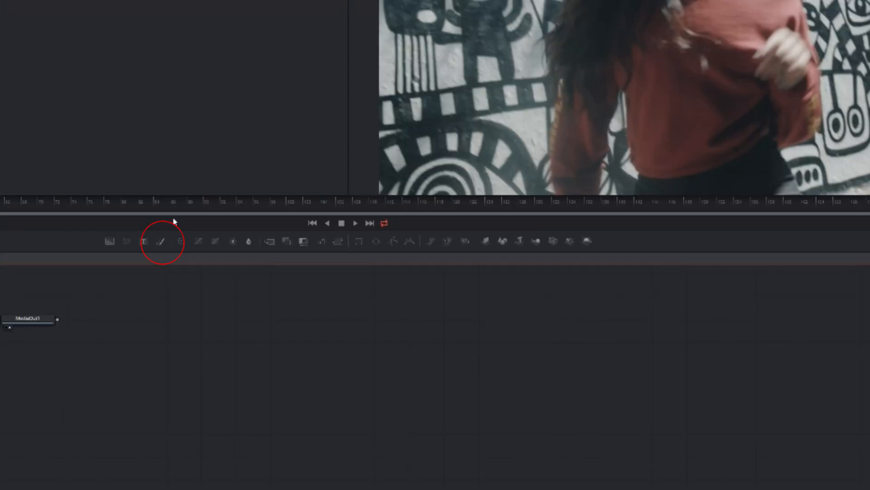
Add a Paint node with a yellow brush colour and adjust the brush size.
left_click(161, 240)
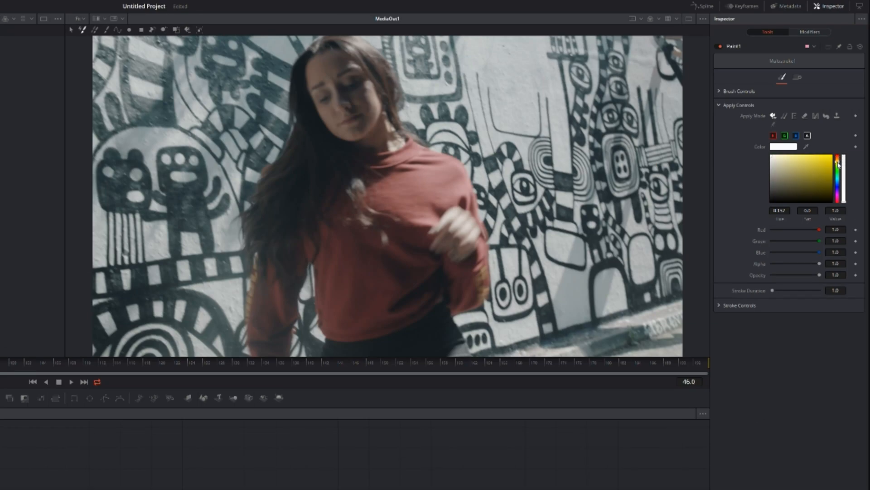
left_click(840, 162)
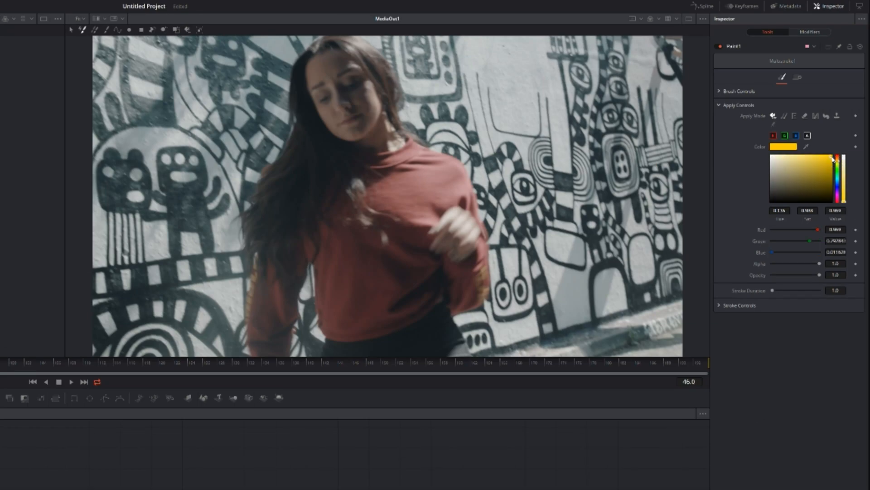
left_click(719, 91)
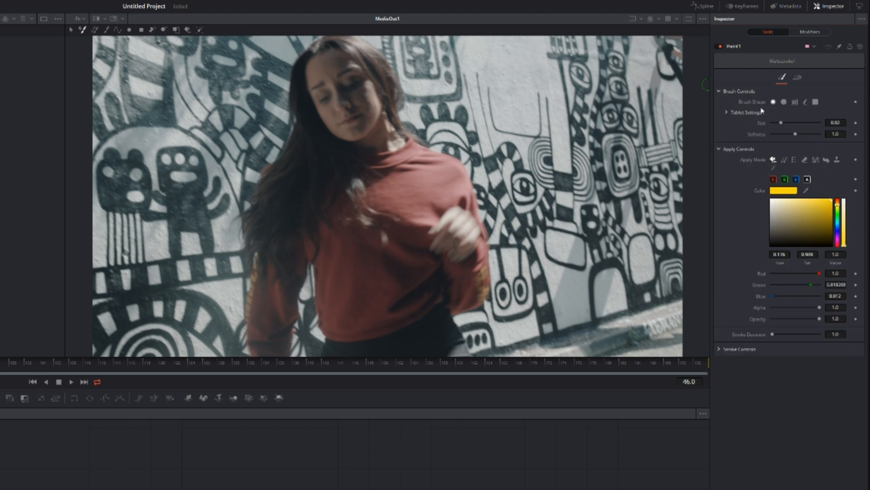
left_click_drag(783, 123, 778, 122)
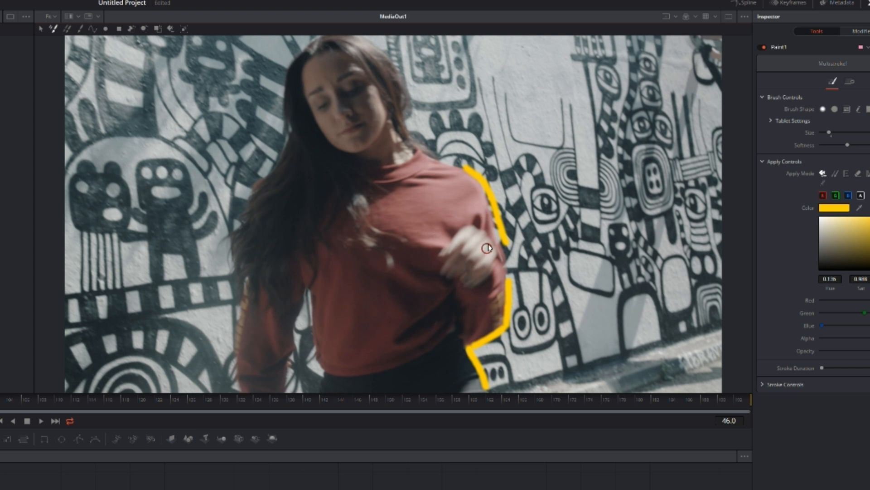
Paint yellow outline scribbles along the dancer's body on successive frames up to frame 49.
left_click(41, 421)
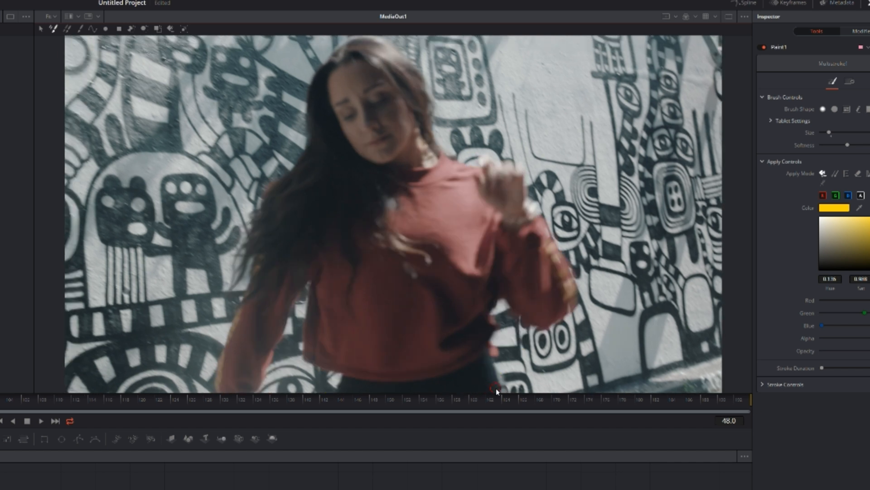
left_click_drag(496, 389, 495, 293)
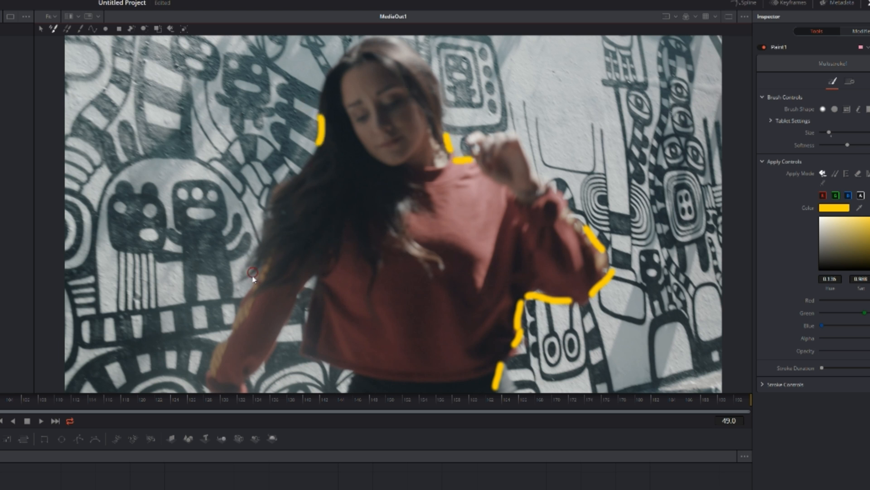
left_click_drag(253, 272, 253, 377)
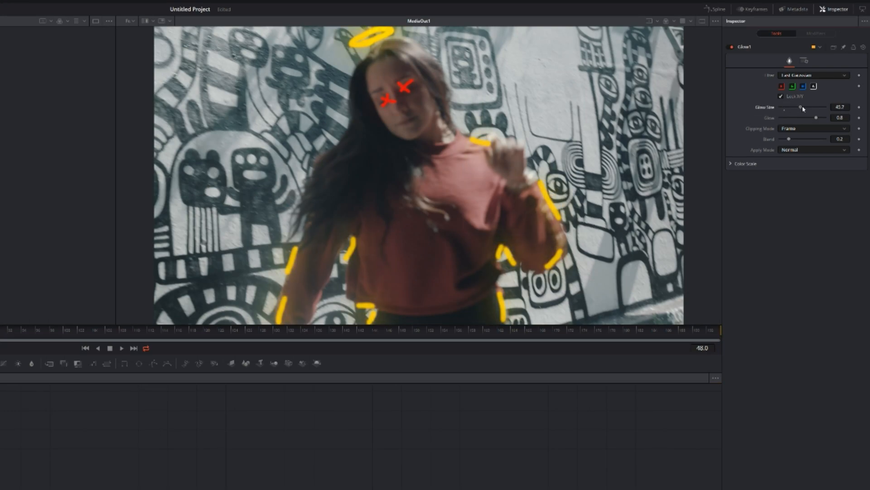
Reduce the Glow1 node's Glow Size to about 13.4 for a tighter glow.
left_click_drag(802, 107, 787, 107)
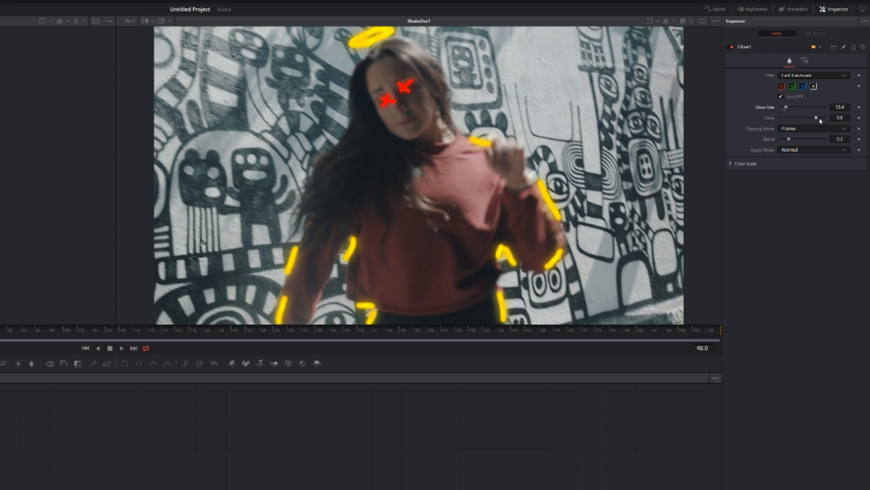
left_click_drag(817, 118, 818, 117)
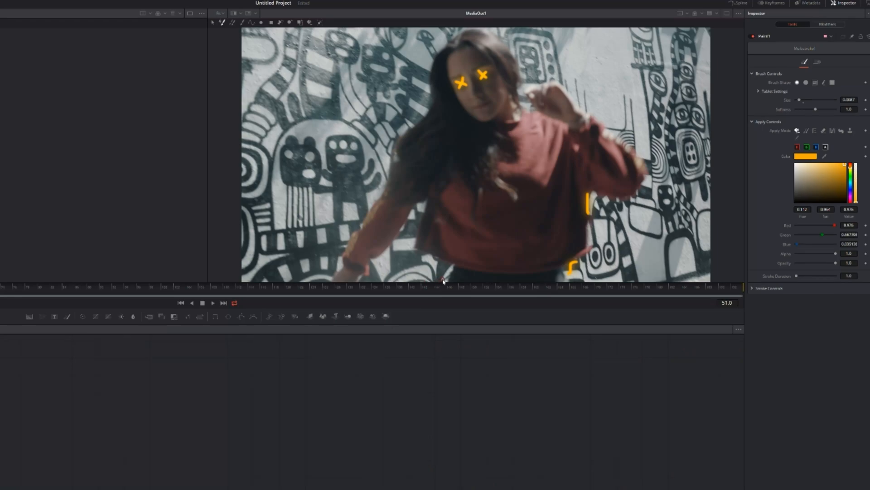
Paint yellow outline strokes along the dancer's side and arm on frame 51.
left_click_drag(443, 281, 399, 232)
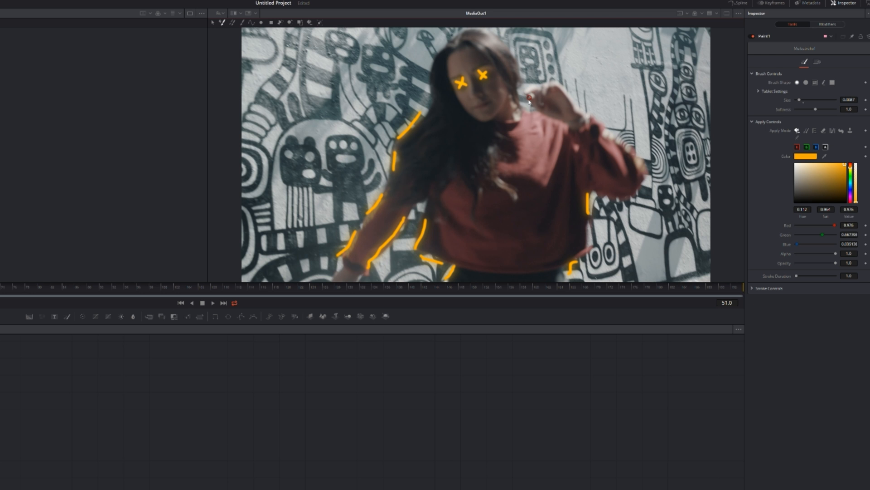
left_click_drag(530, 103, 622, 145)
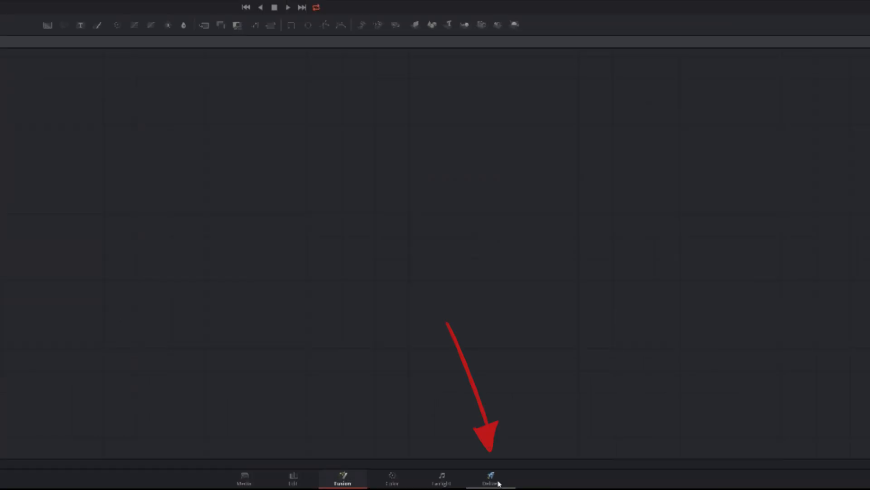
Queue the clip on the Deliver page with the YouTube 1080p preset and render it.
left_click(490, 479)
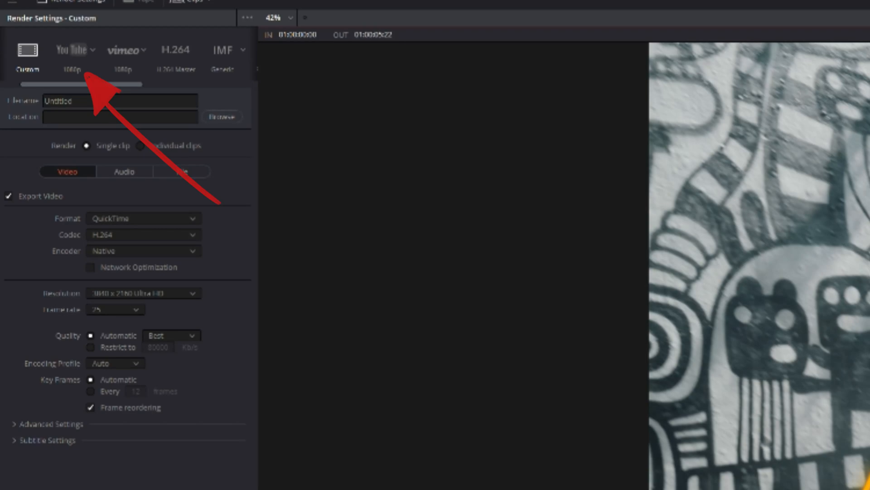
left_click(70, 53)
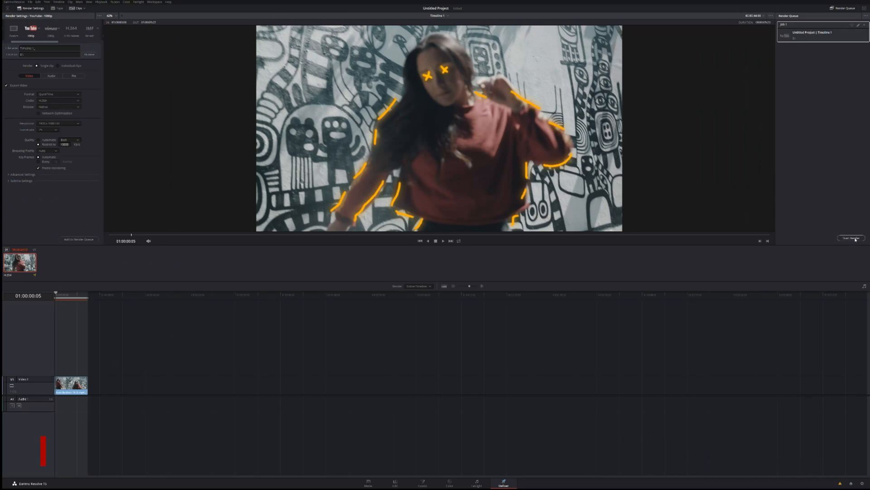
left_click(394, 481)
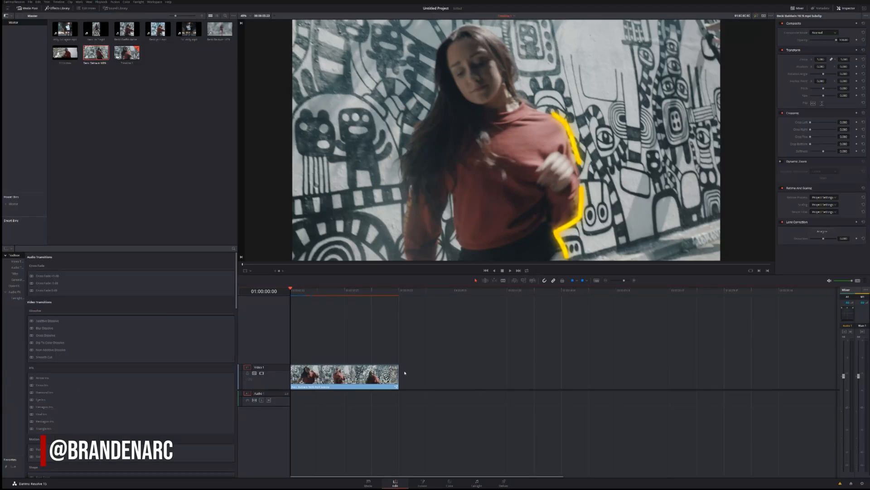